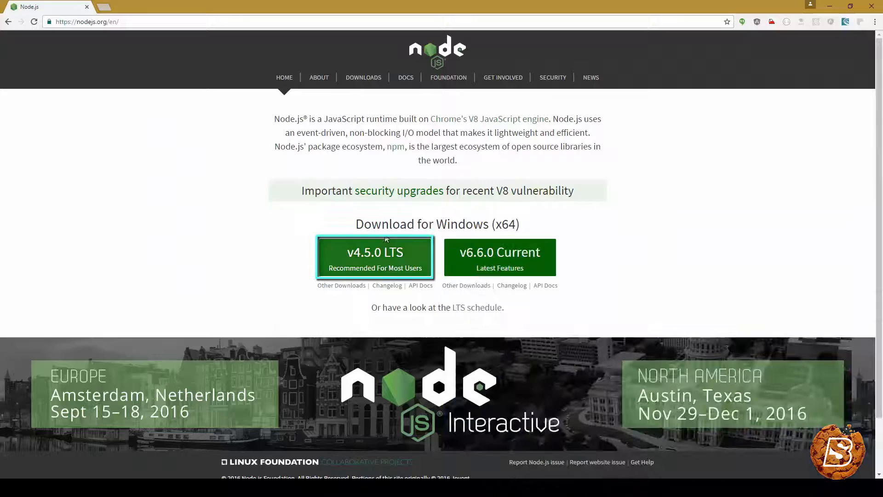
mouse_move(385, 272)
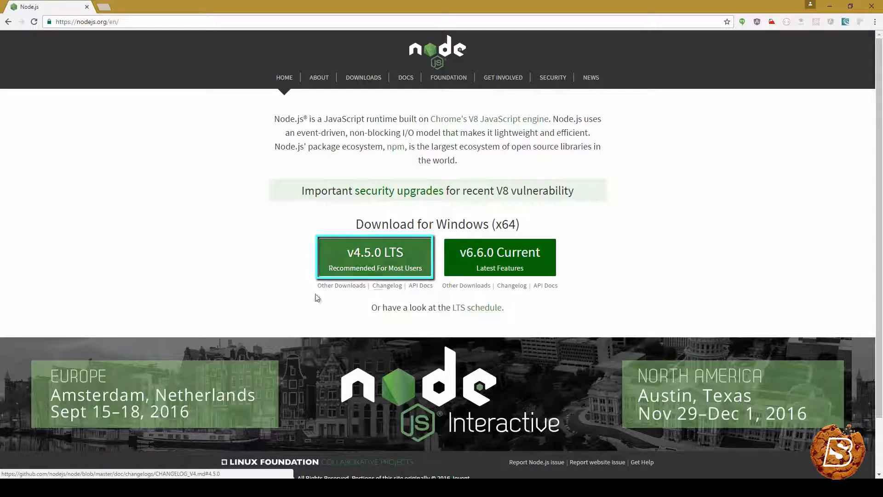
mouse_move(392, 249)
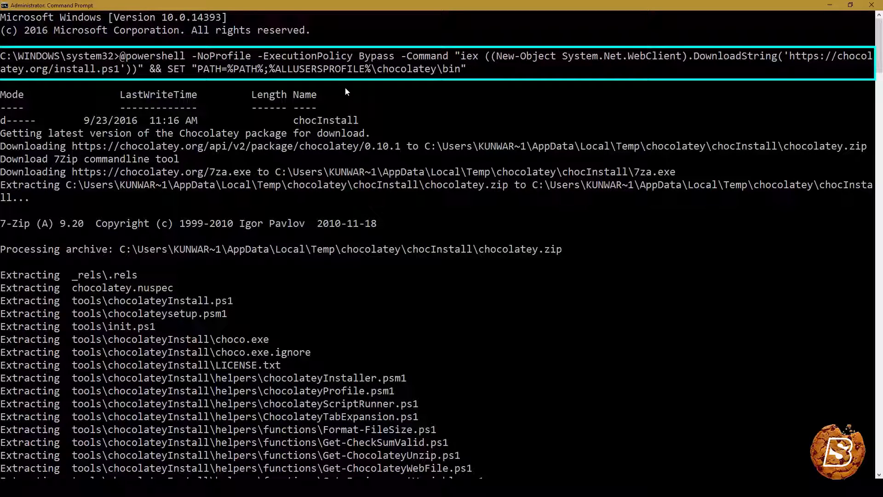
- Scroll through the Chocolatey install output as it downloads, extracts and updates PATH
scroll(down, 3)
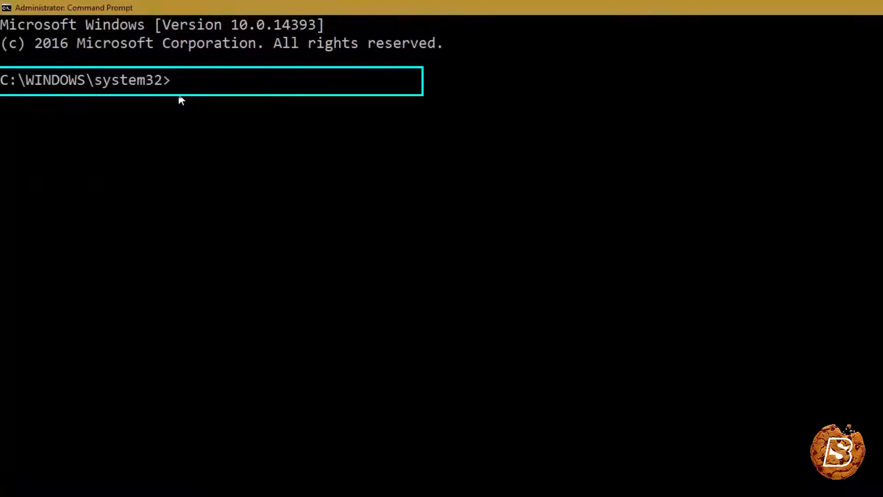
- Run choco install nodejs.install and confirm running its install script
text(choco i)
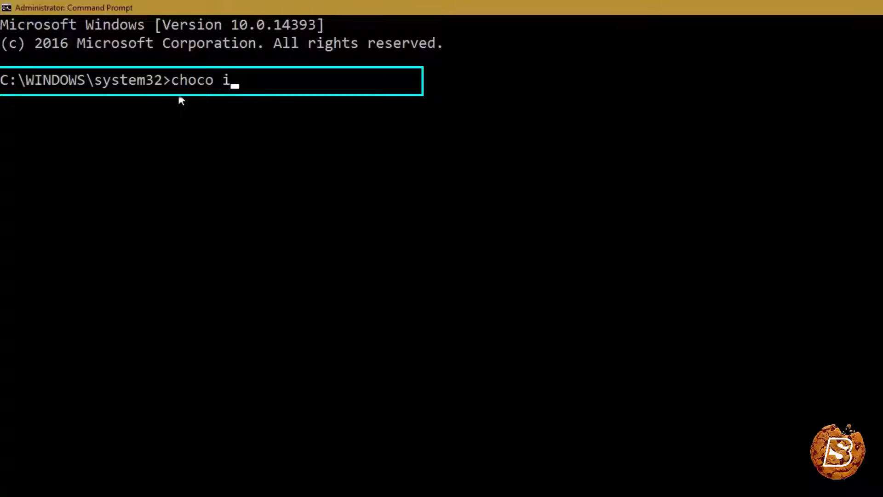
text(nstall nodejs.)
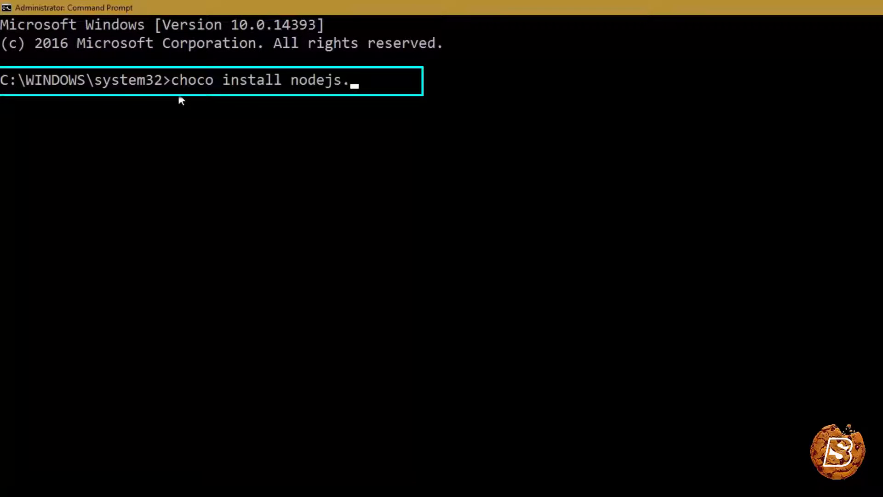
text(install)
text(Y)
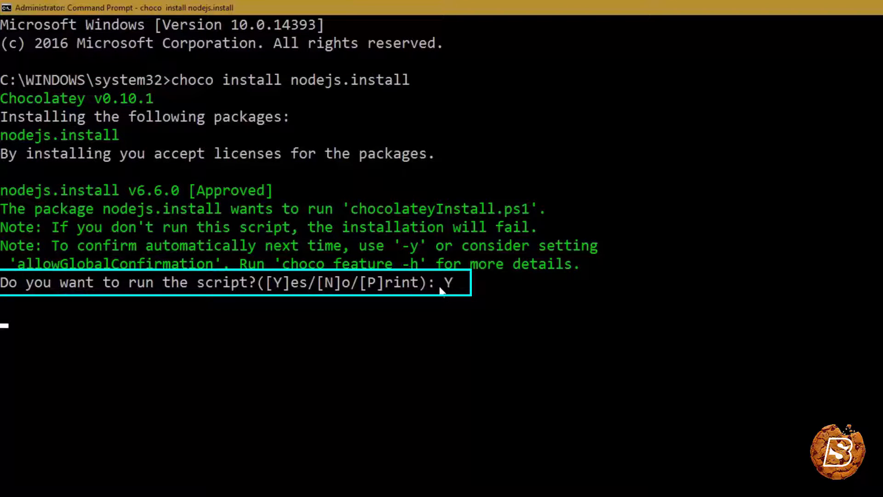
key(enter)
text(choco install python2)
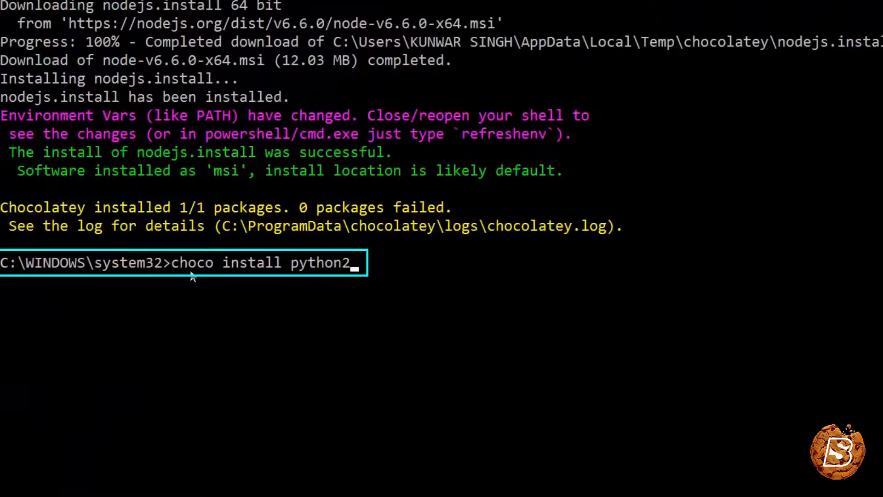
mouse_move(417, 275)
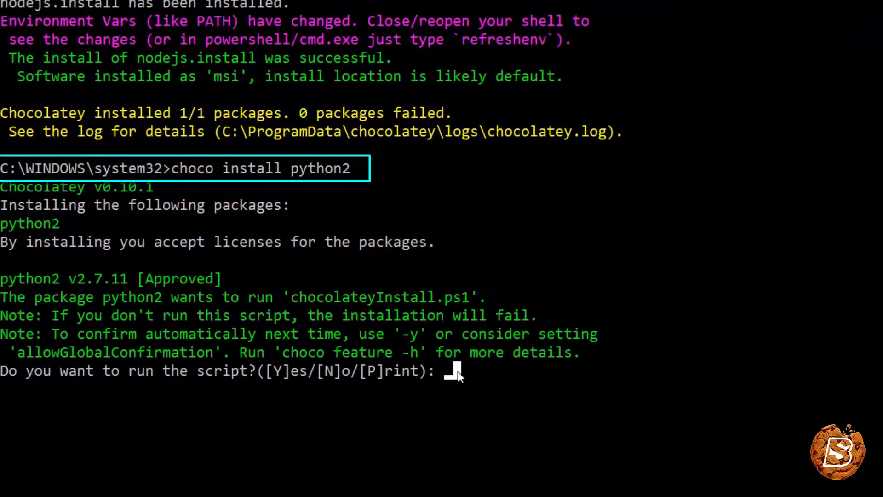
- Answer Y to approve the python2 v2.7.11 package install script
text(Y)
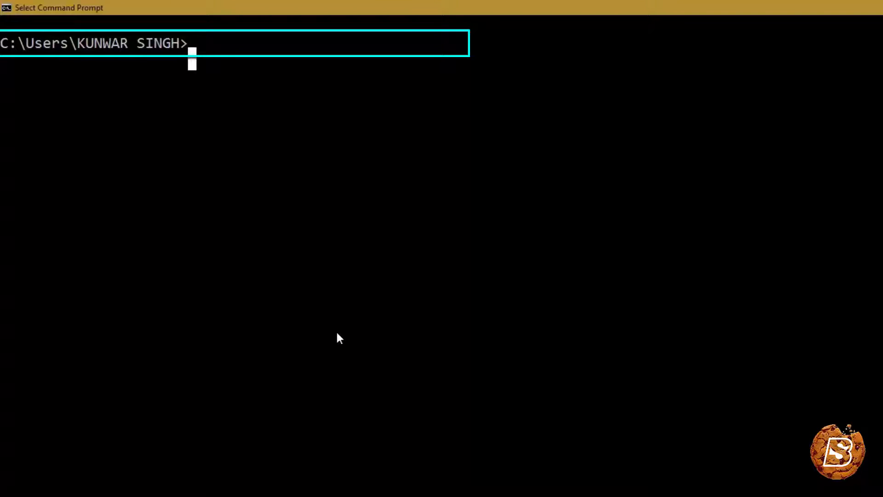
- Run npm install -g react-native-cli and scroll through the printed dependency tree
text(npm install -g react-native-cli)
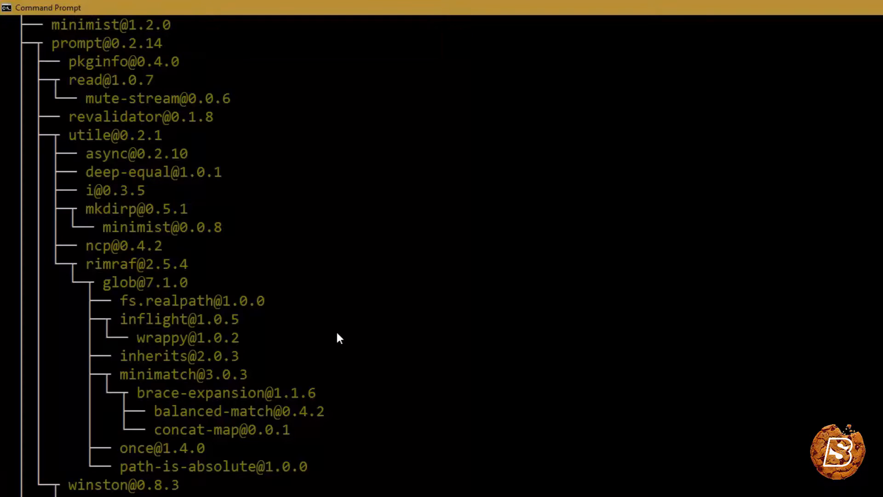
scroll(down, 3)
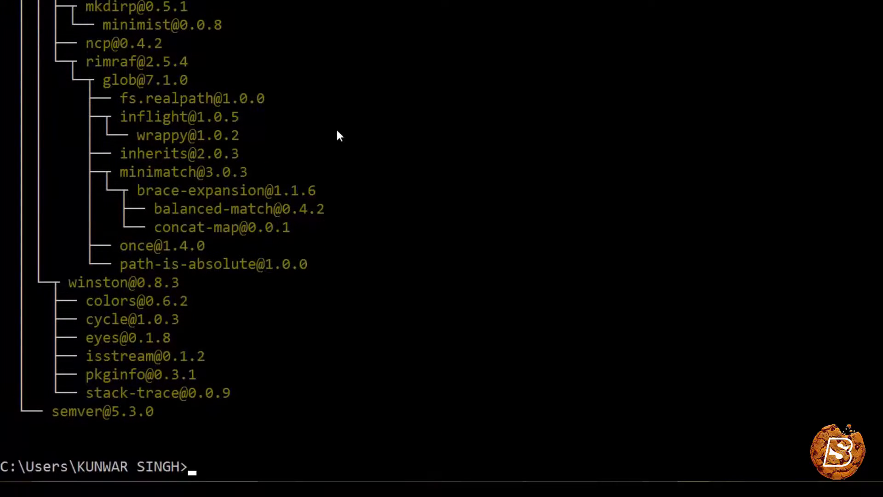